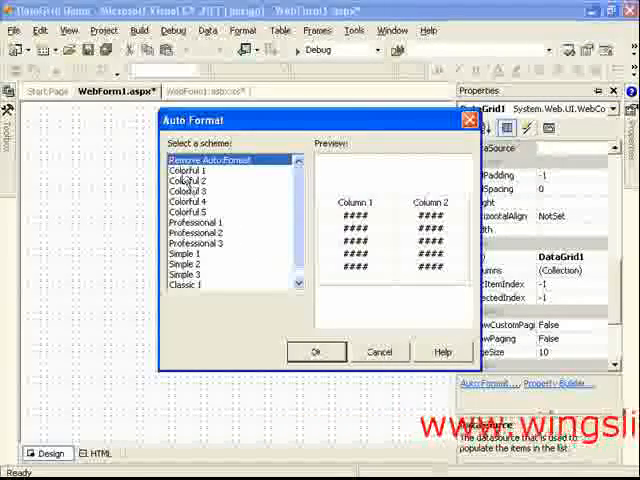
Step: Preview Colorful 5, Professional 2 and 3, then apply Professional 1 to the DataGrid
left_click(190, 199)
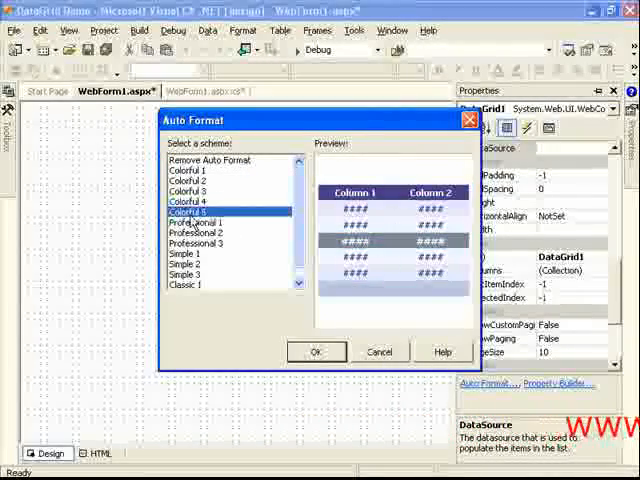
left_click(198, 222)
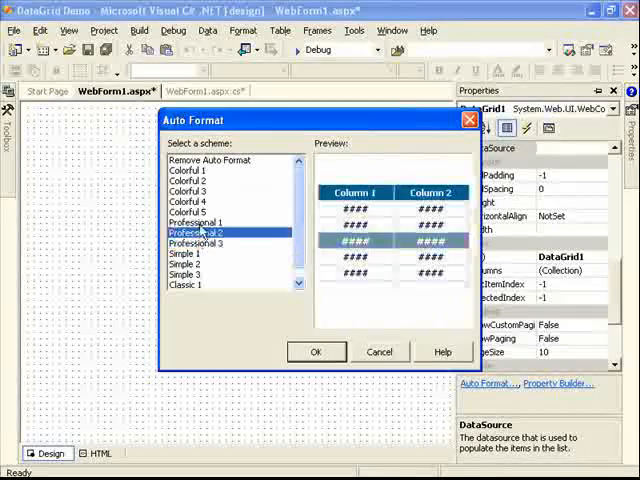
left_click(197, 243)
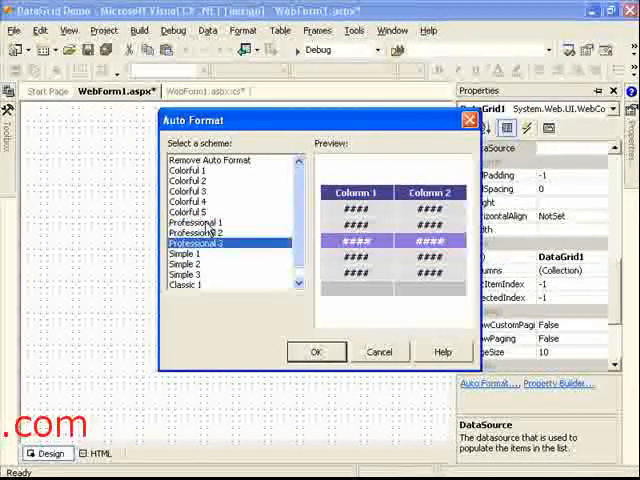
left_click(193, 223)
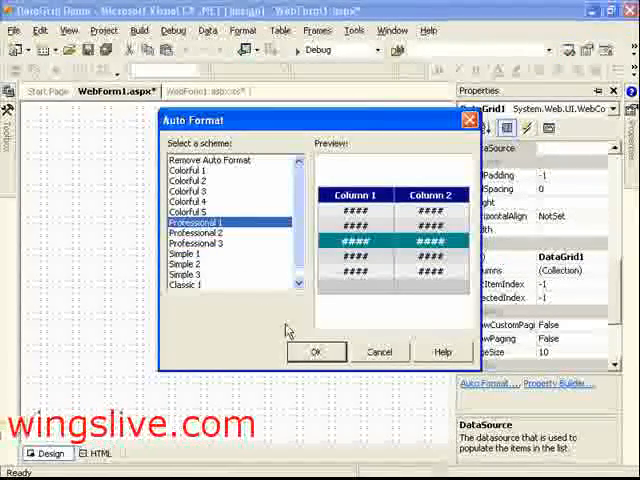
left_click(316, 351)
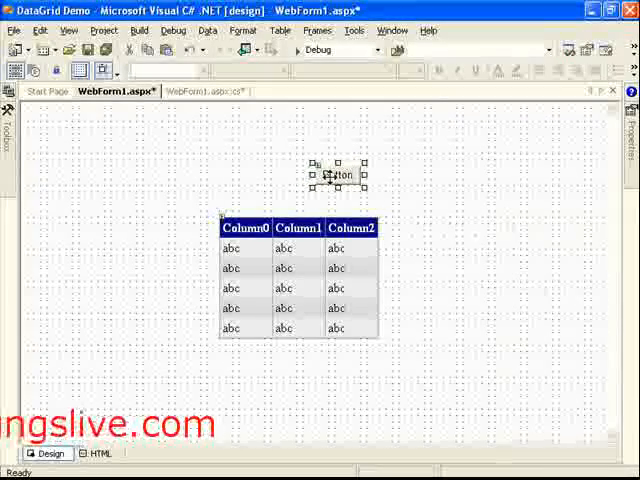
Step: Change the new button's caption to 'Show'
left_click(335, 175)
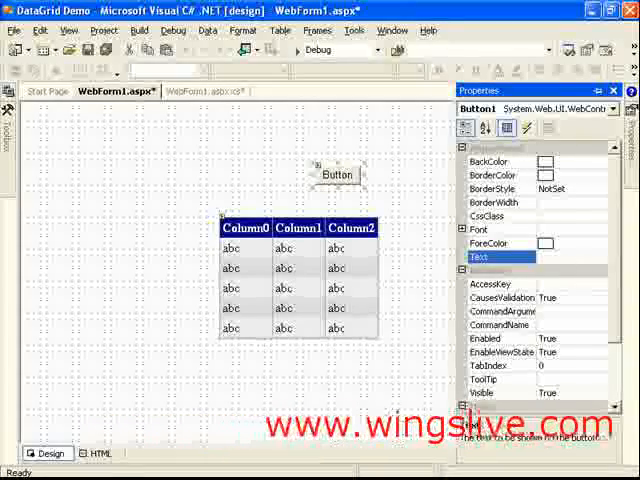
type("She")
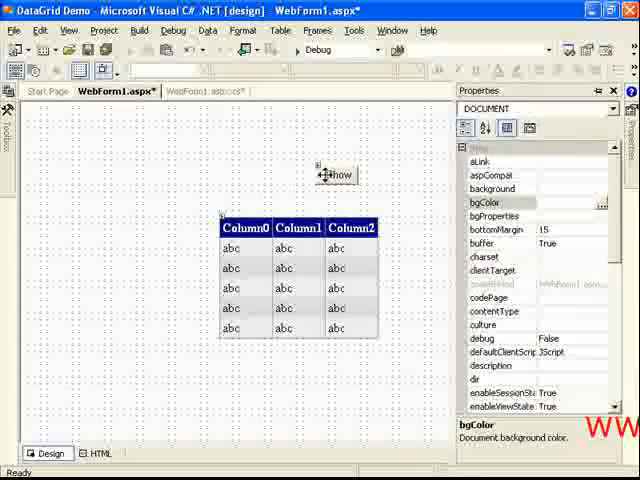
Step: Write Button1_Click to fill a DataSet from emp and bind DataGrid1
double_click(337, 174)
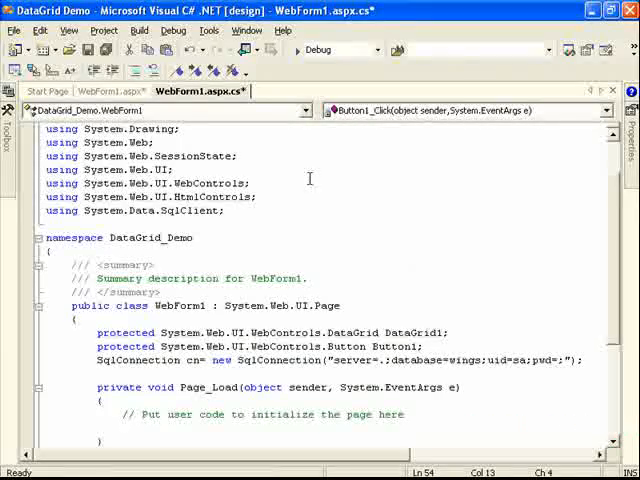
scroll("down", 3)
type("cn.Open();")
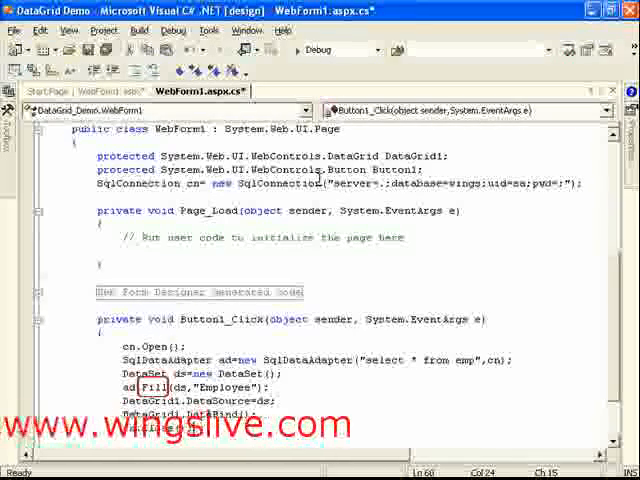
Step: Add cn.Close(); after DataGrid1.DataBind() and run the web form
type("cn.Close();")
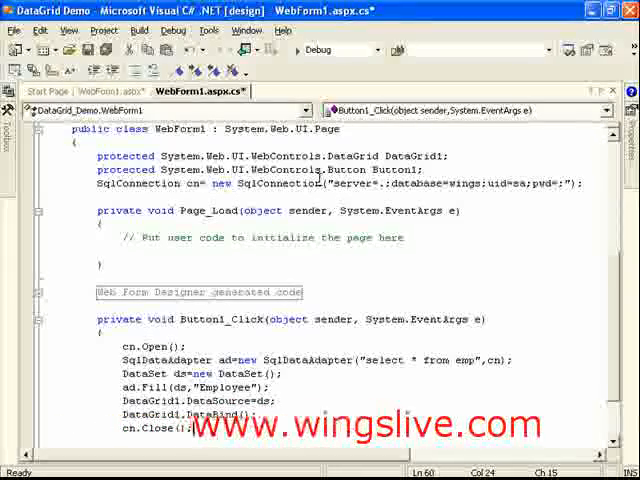
double_click(210, 387)
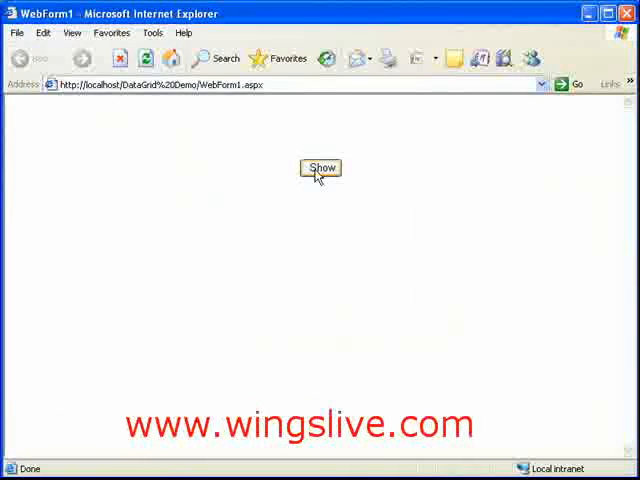
Step: Click Show on WebForm1 to list five employee records in the grid
left_click(320, 167)
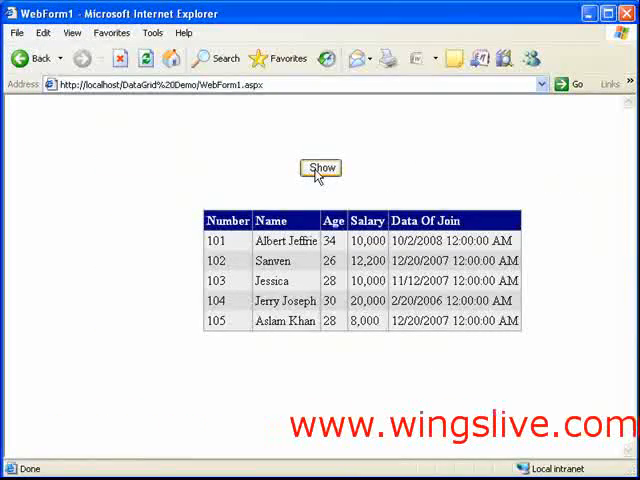